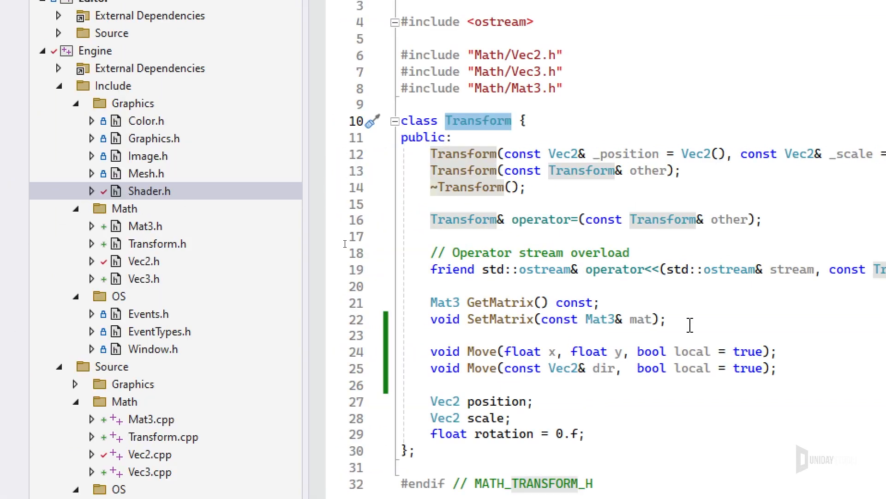
pyautogui.moveTo(159, 228)
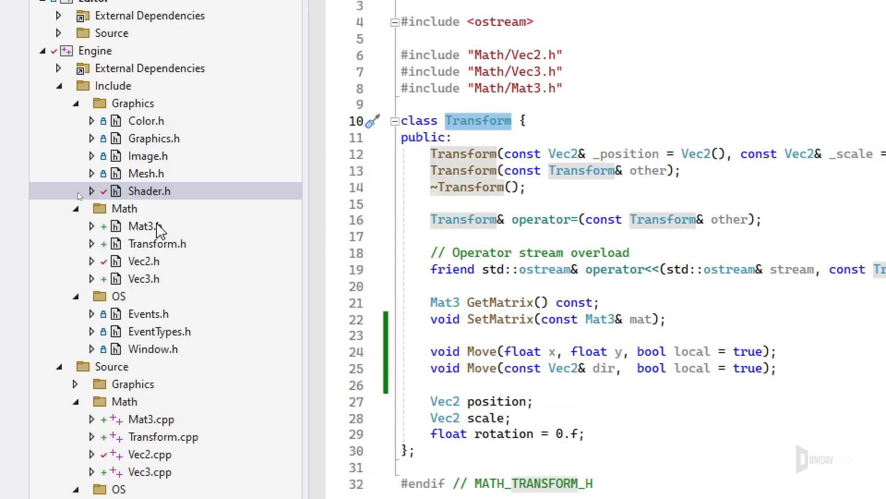
# Open Mat3.cpp, the Mat3 matrix implementation, from Solution Explorer.
pyautogui.click(145, 226)
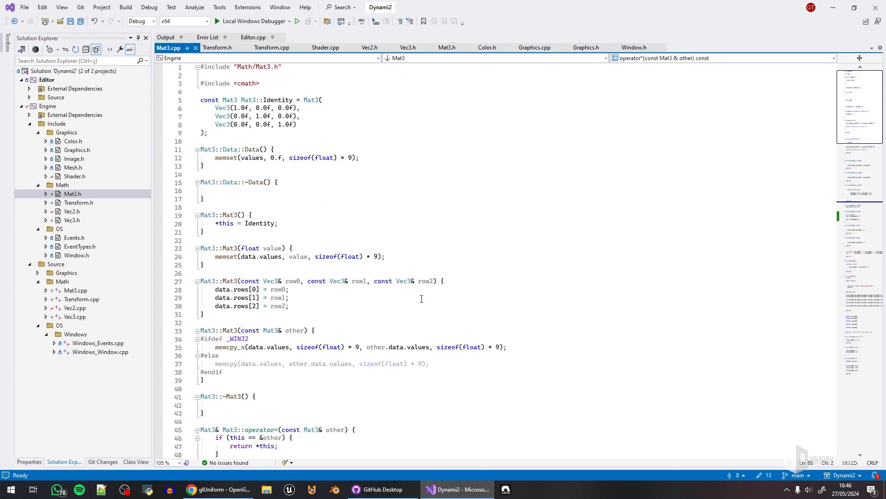
pyautogui.scroll(-3)
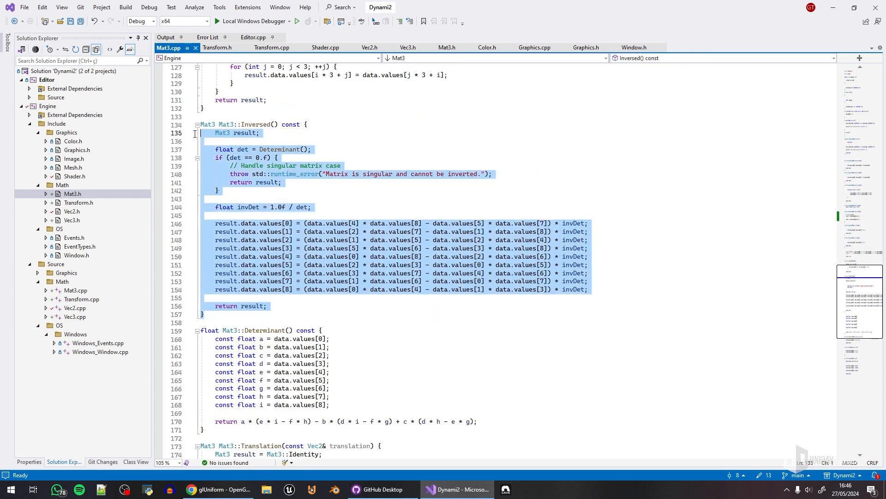
pyautogui.scroll(-3)
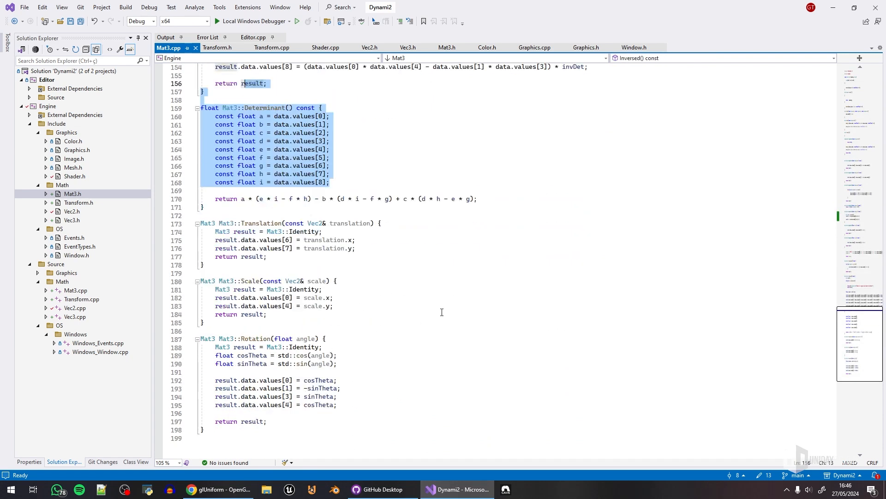
pyautogui.scroll(-3)
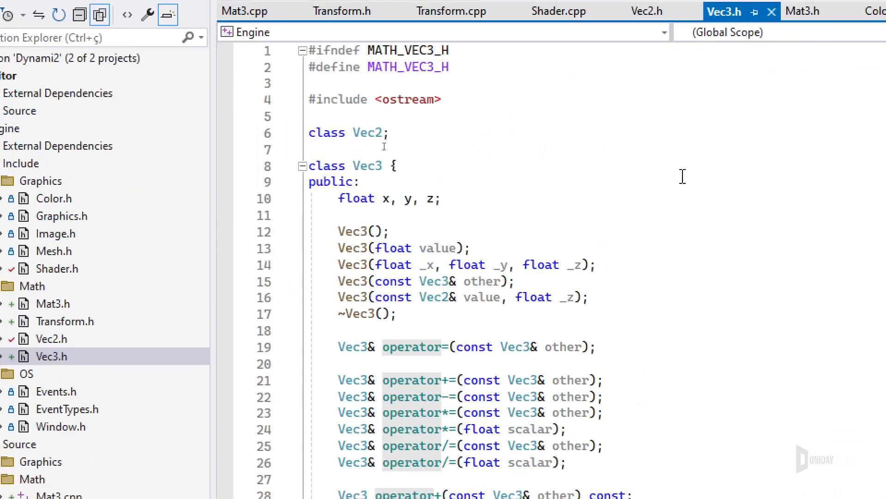
pyautogui.moveTo(468, 241)
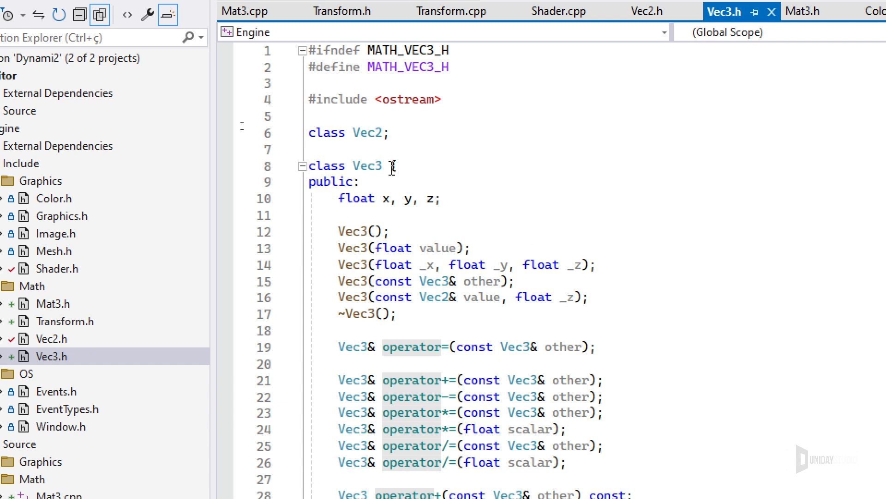
# View the Vec3.h declarations for operators, Dot, Cross, Normalize, Lerp and Distance.
pyautogui.write('{')
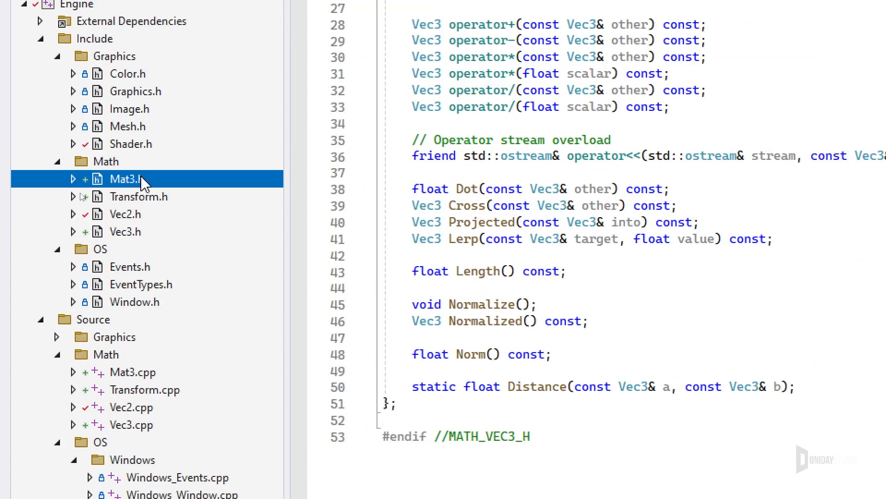
# Open Transform.h to view the GetMatrix, SetMatrix and Move declarations.
pyautogui.click(139, 196)
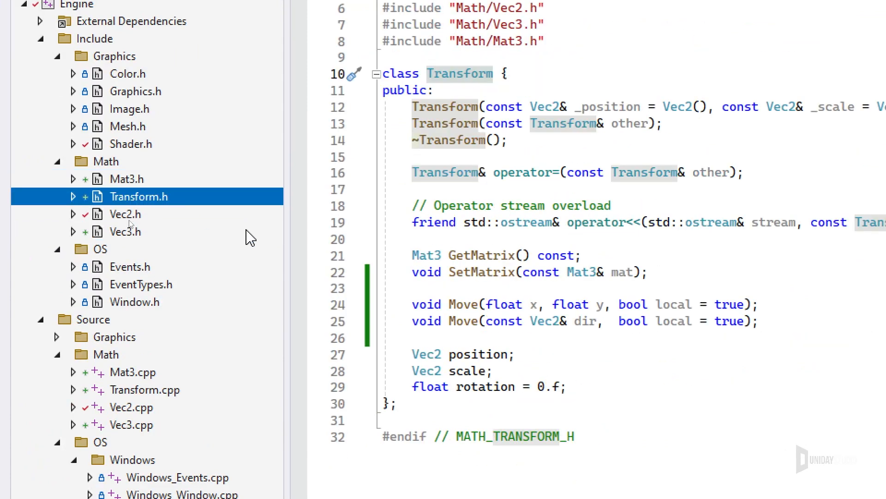
pyautogui.click(272, 43)
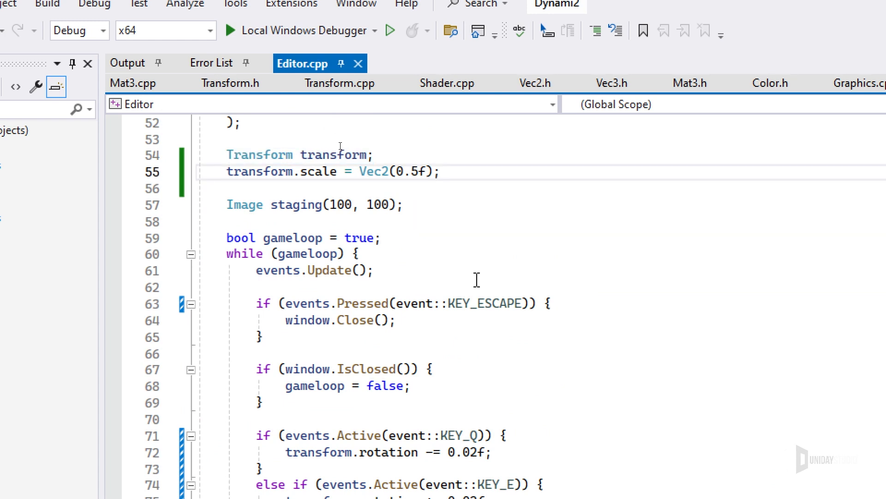
# Scroll Editor.cpp's game loop to the shader.Set calls, then view Transform.cpp.
pyautogui.scroll(-3)
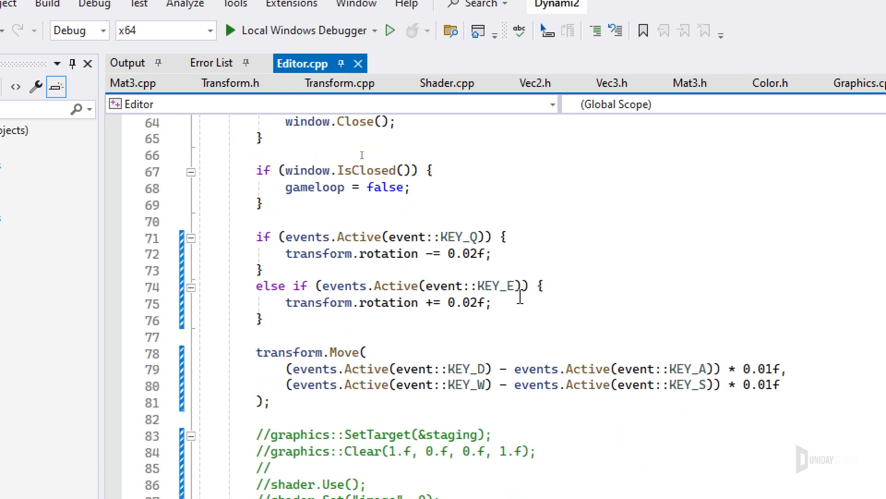
pyautogui.moveTo(257, 236); pyautogui.dragTo(262, 323)
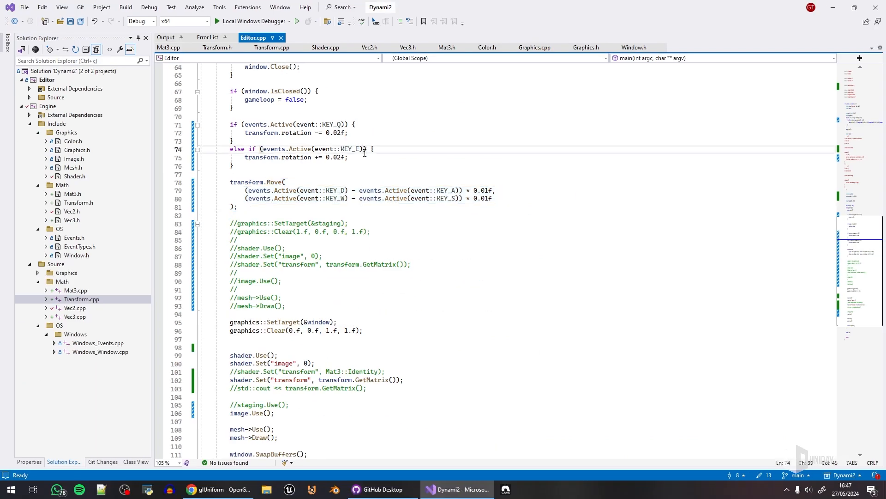
pyautogui.click(216, 21)
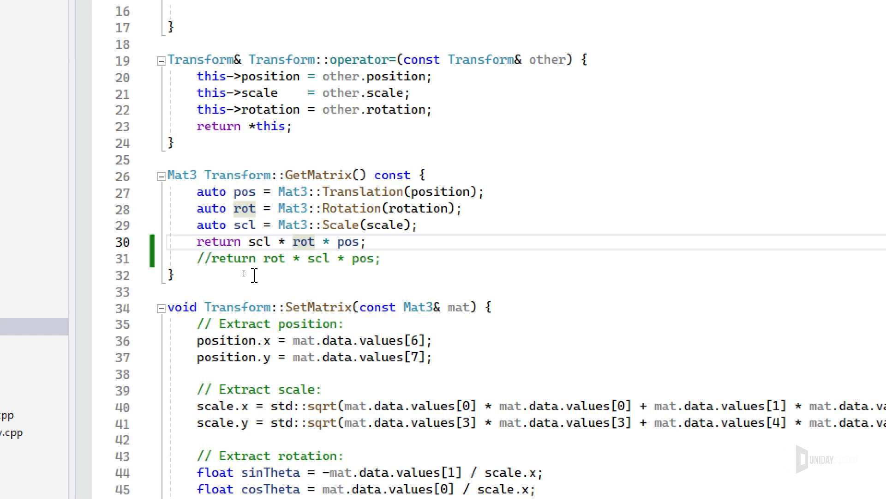
# Select the translation term in GetMatrix's scl * rot * pos product.
pyautogui.doubleClick(349, 241)
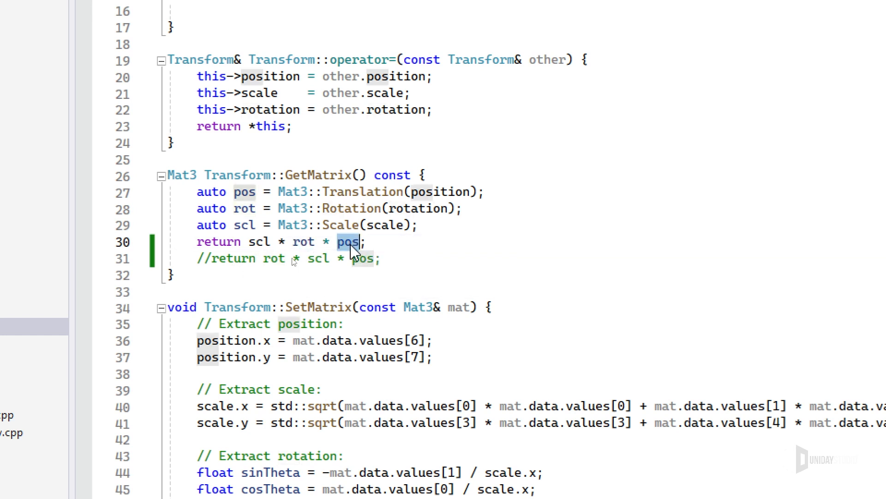
pyautogui.moveTo(303, 241)
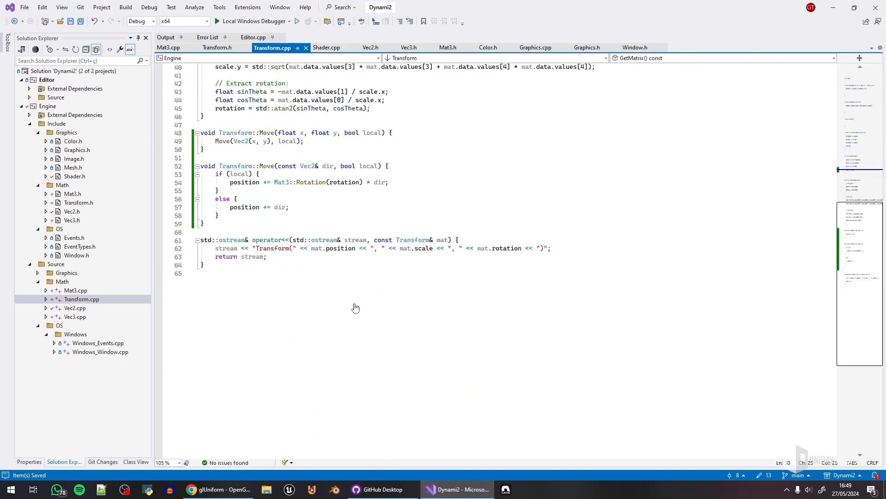
# Return to Editor.cpp and close the Transform.cpp tab.
pyautogui.click(222, 47)
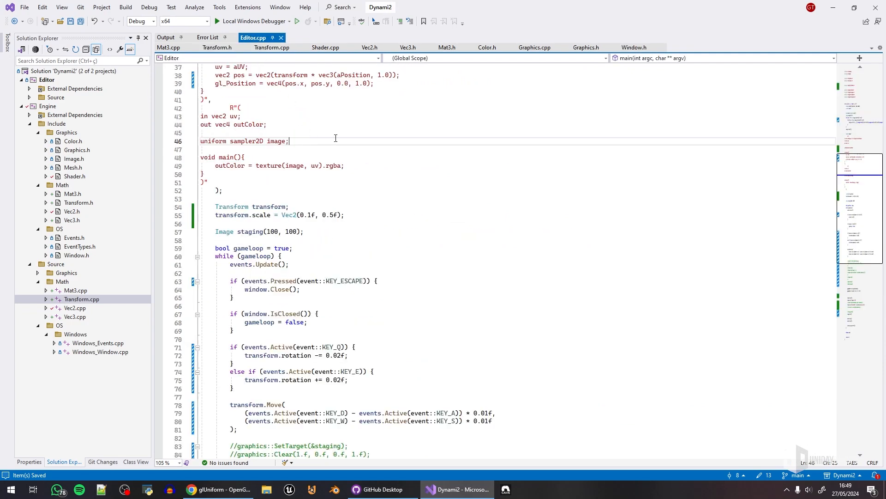
pyautogui.moveTo(664, 45)
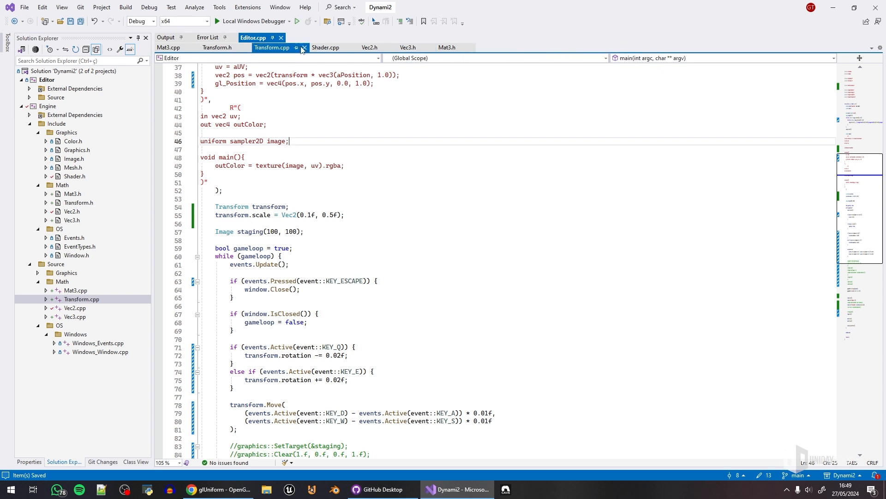
pyautogui.click(302, 48)
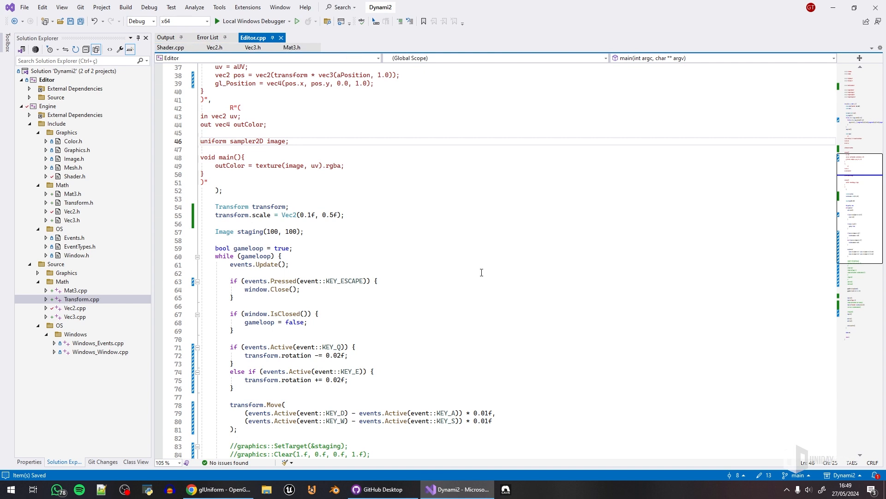